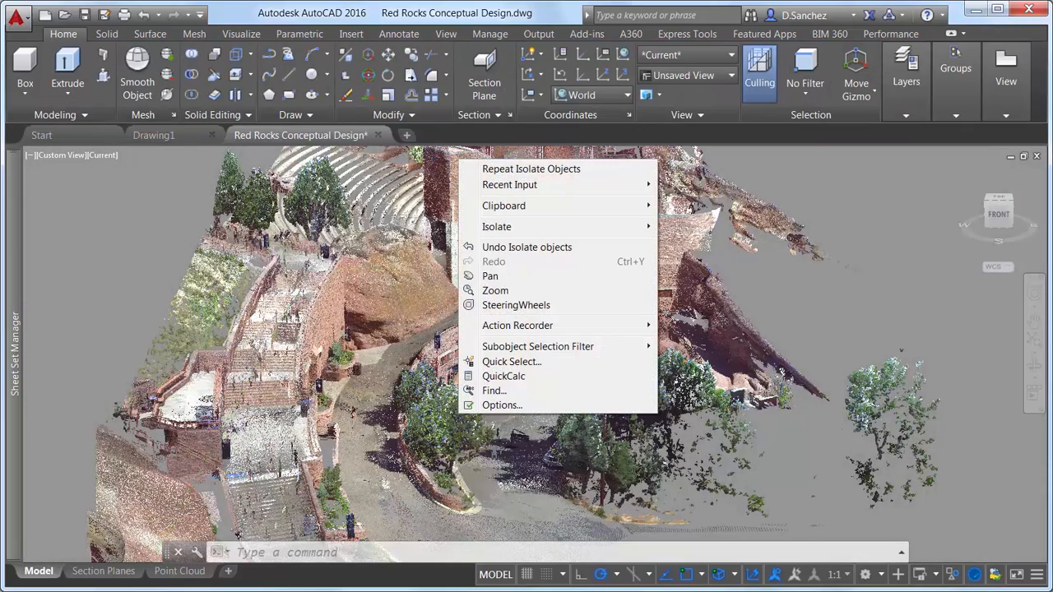
Review drawing Options, then set the ViewCube projection to Parallel for the point cloud
click(502, 405)
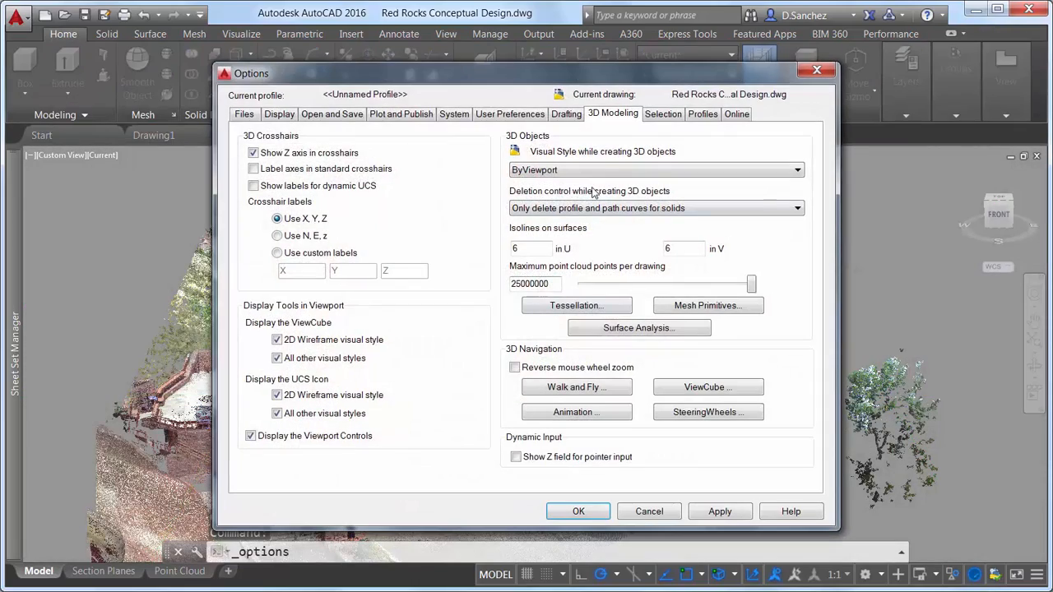
mouse_move(711, 290)
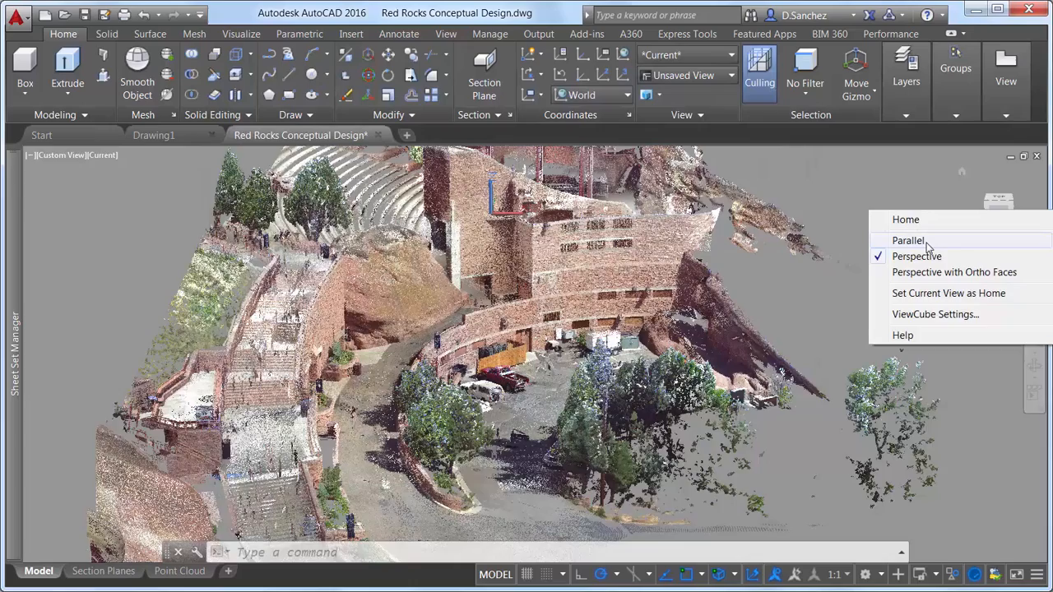
click(905, 241)
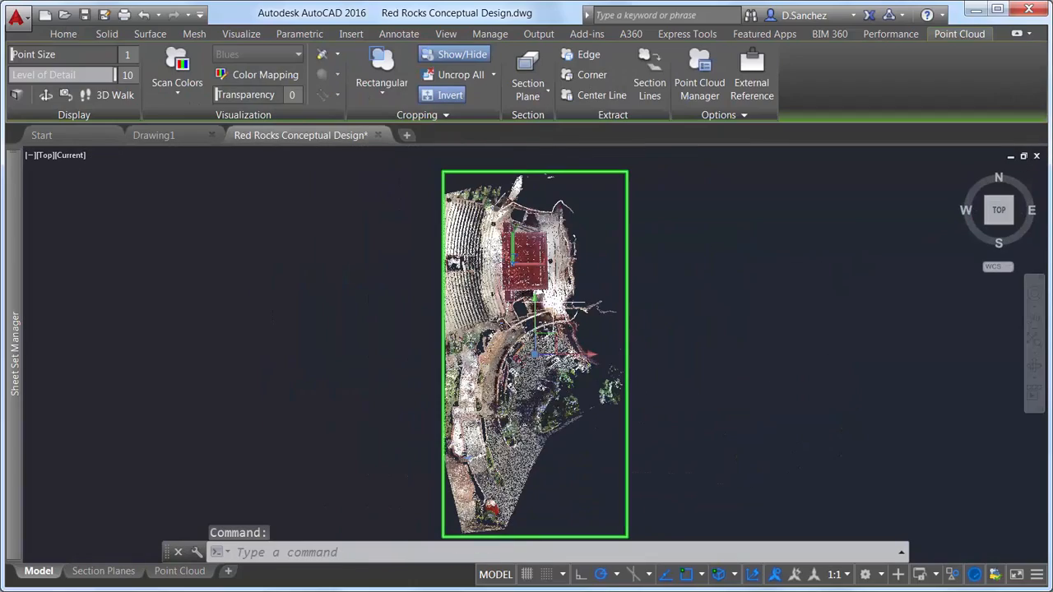
Rectangular-crop the stage area, keep points Inside, and save crop state STAGE
click(375, 66)
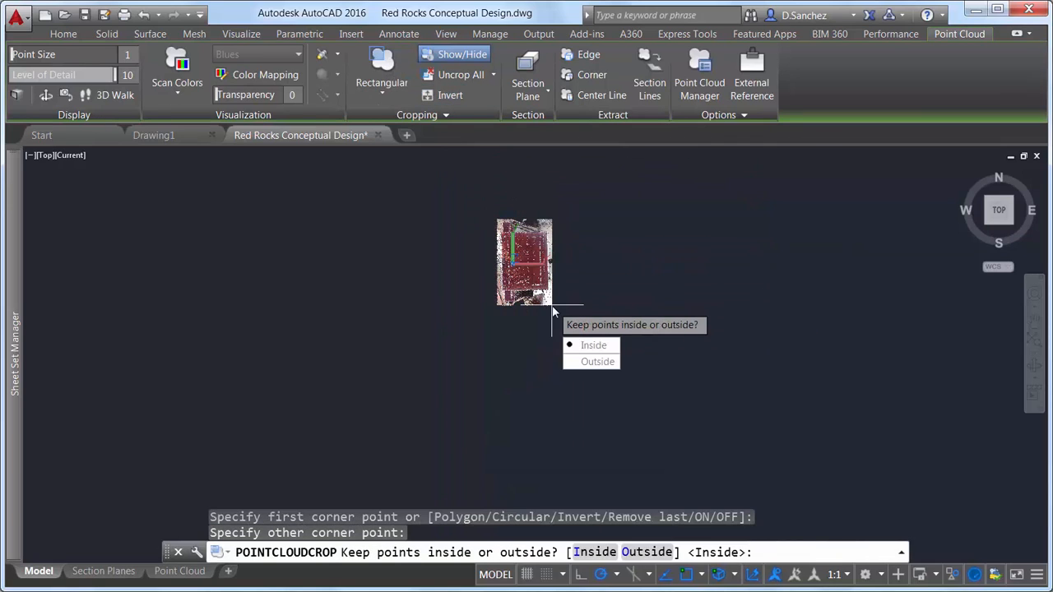
click(590, 346)
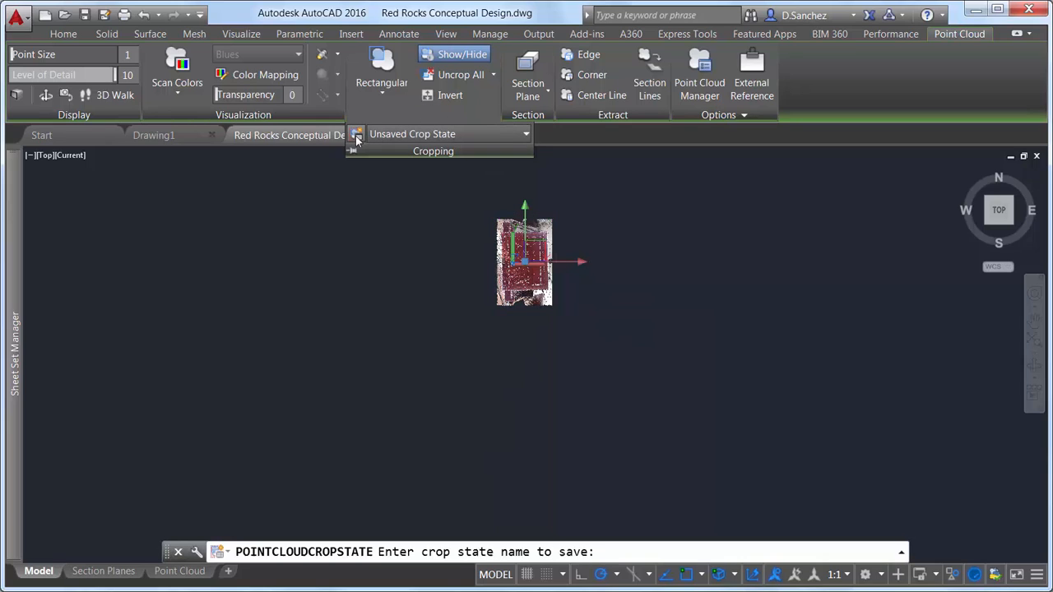
text(STAGE)
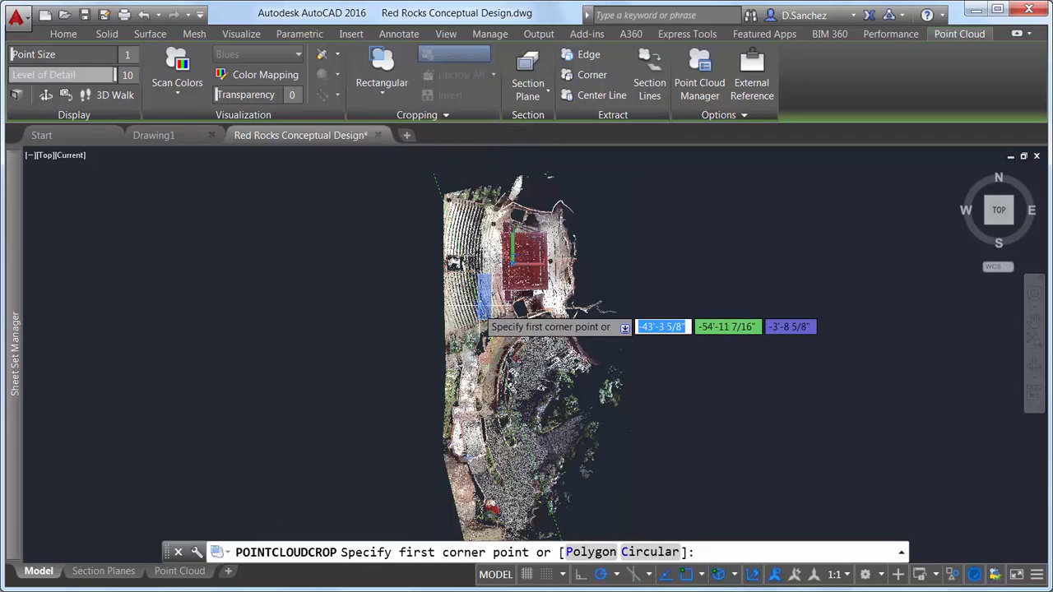
Crop a second rectangle around the tower and save crop state SOUTH TOWER
click(486, 308)
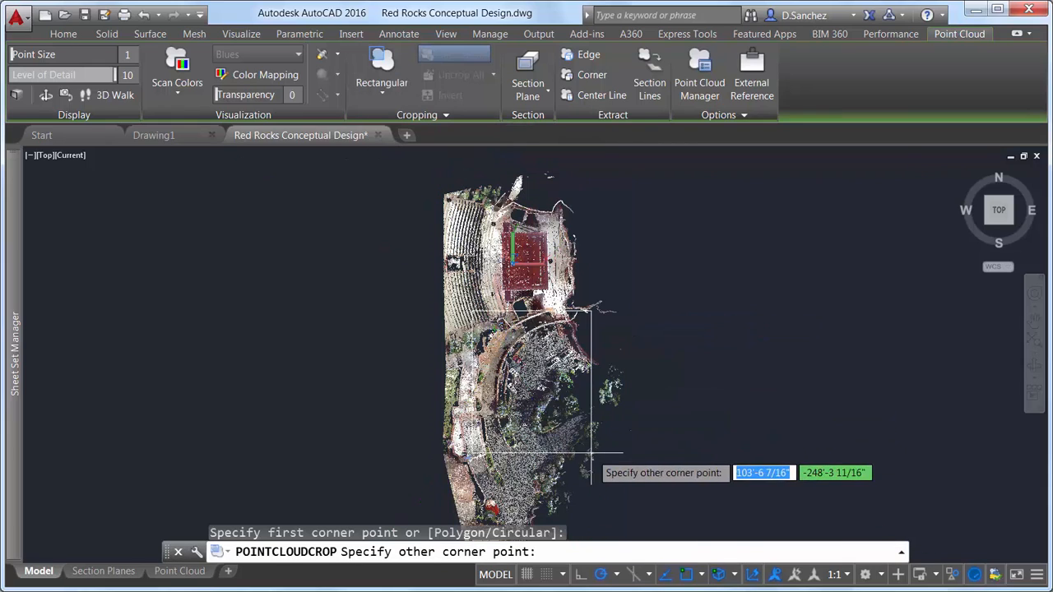
click(594, 449)
text(S)
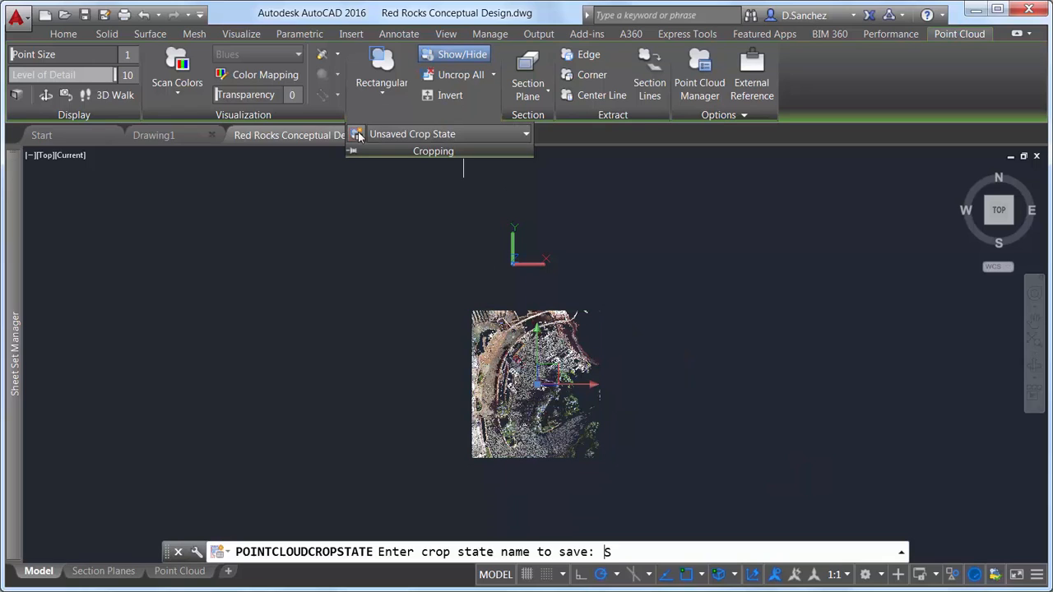
text(OUTH TOWER)
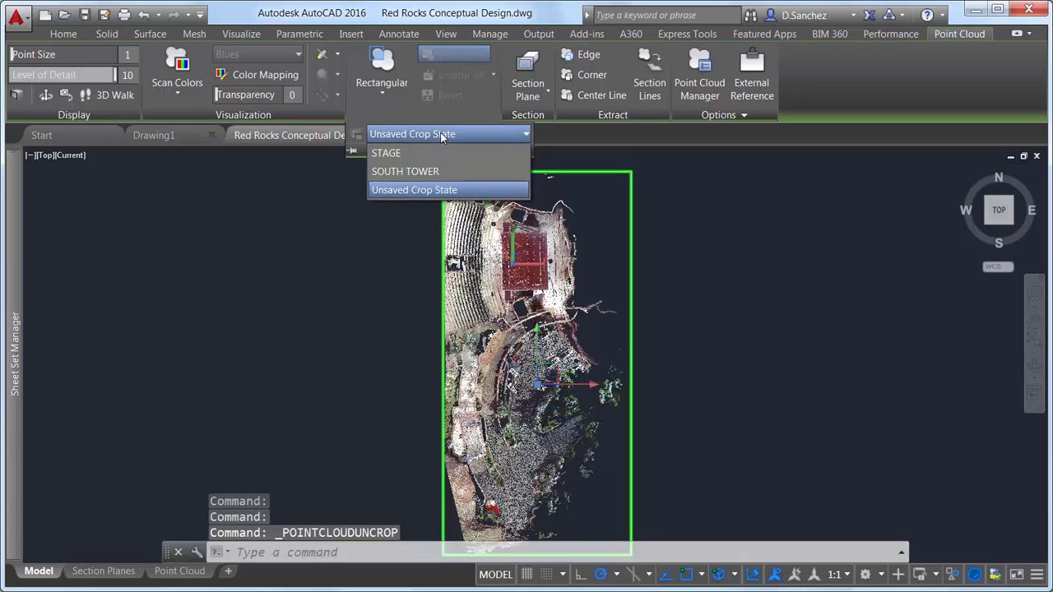
Restore crop state STAGE and view the cropped stage from an isometric ViewCube corner
click(415, 190)
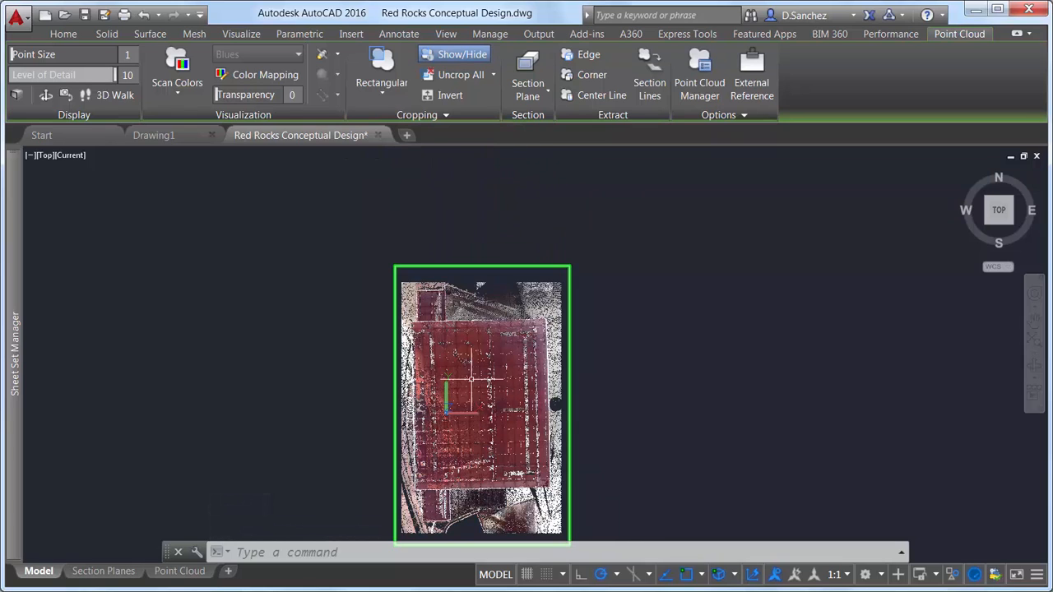
click(455, 74)
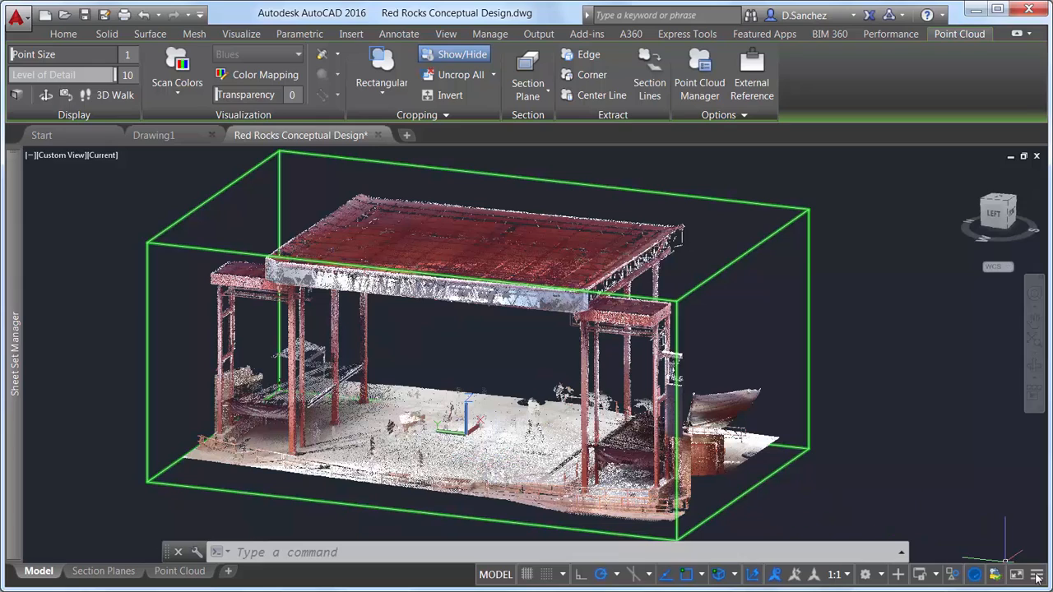
click(1037, 574)
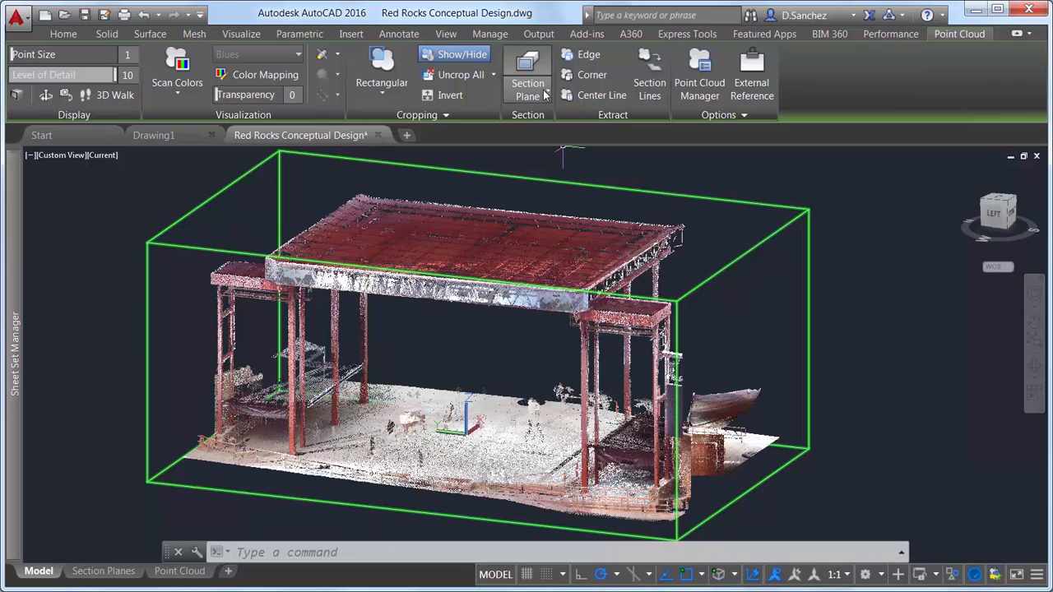
Place a 2 Point section plane across the cropped stage point cloud
click(527, 88)
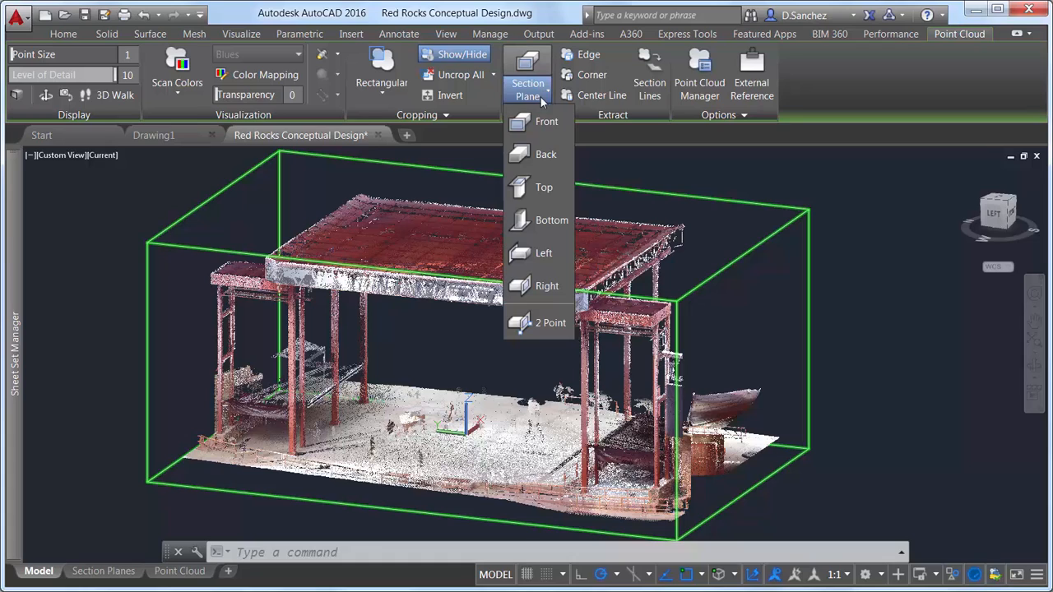
mouse_move(550, 322)
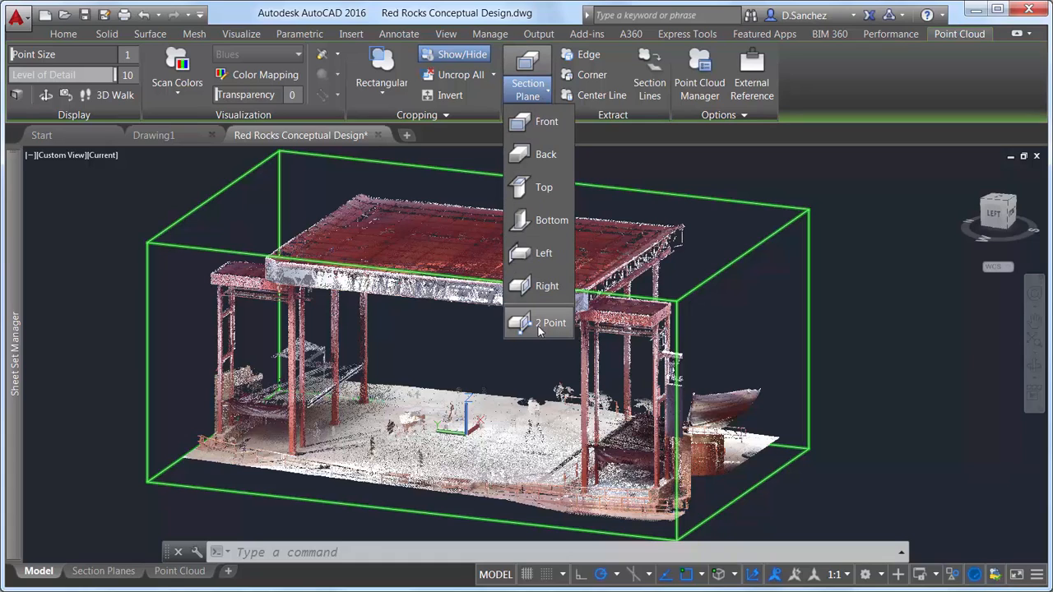
click(550, 322)
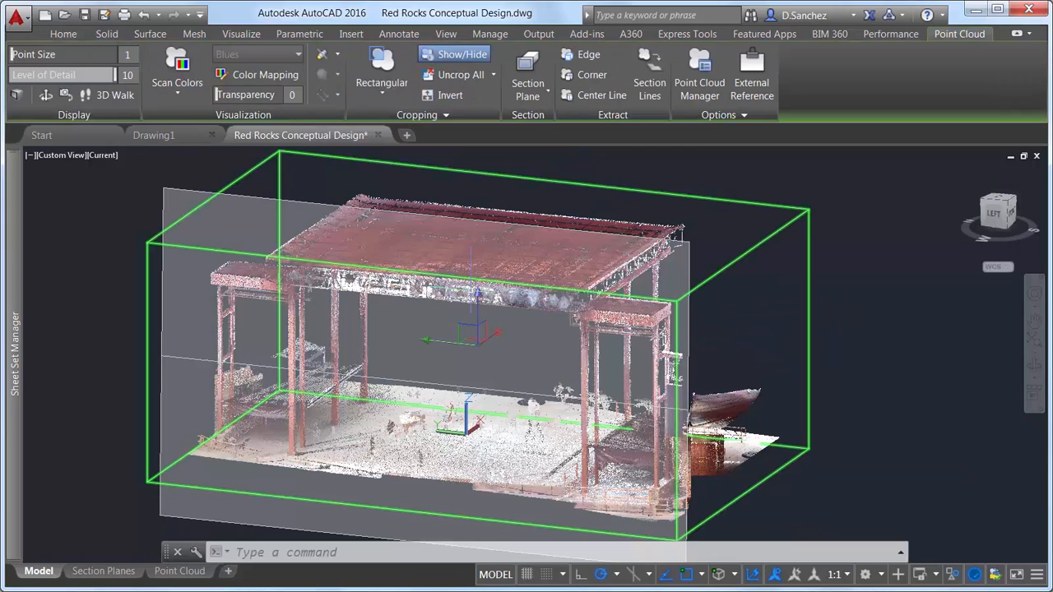
click(62, 33)
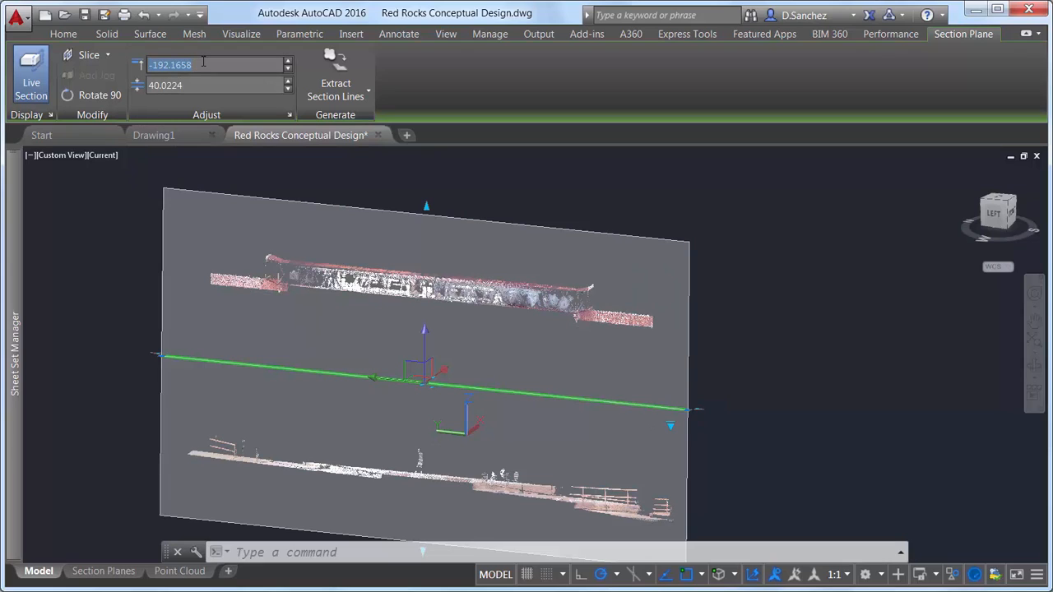
Give the section plane offset -100 and slice thickness 2, then begin Extract Section Lines
text(-100.0000)
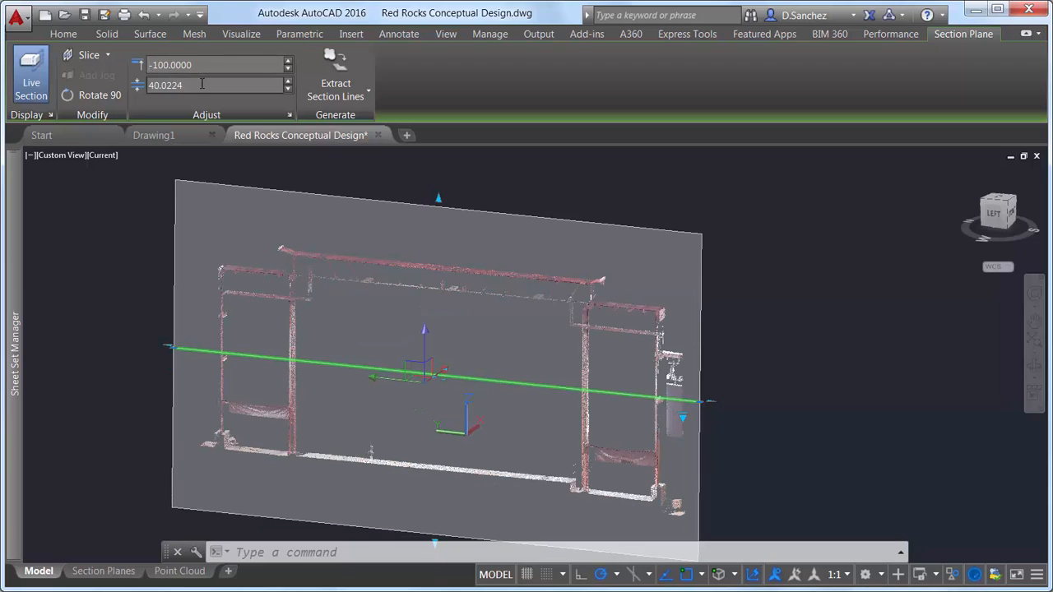
text(2.0000)
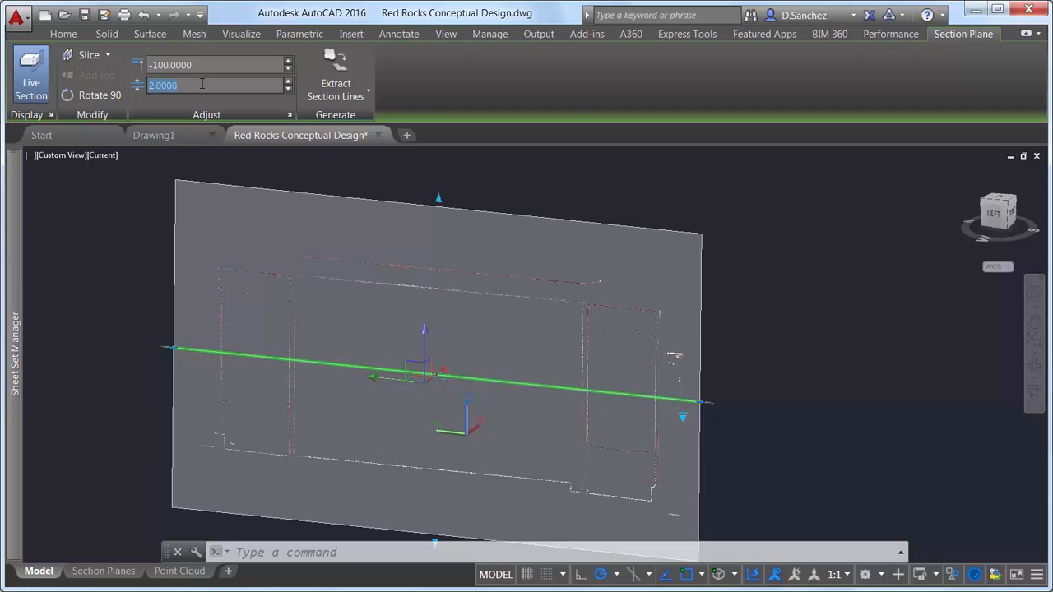
mouse_move(339, 66)
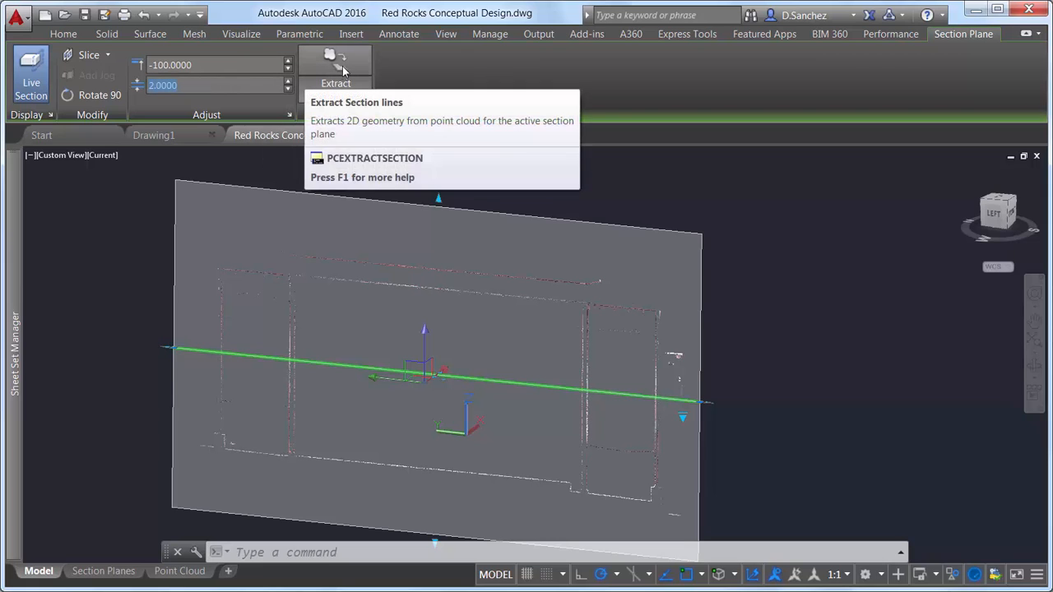
click(336, 64)
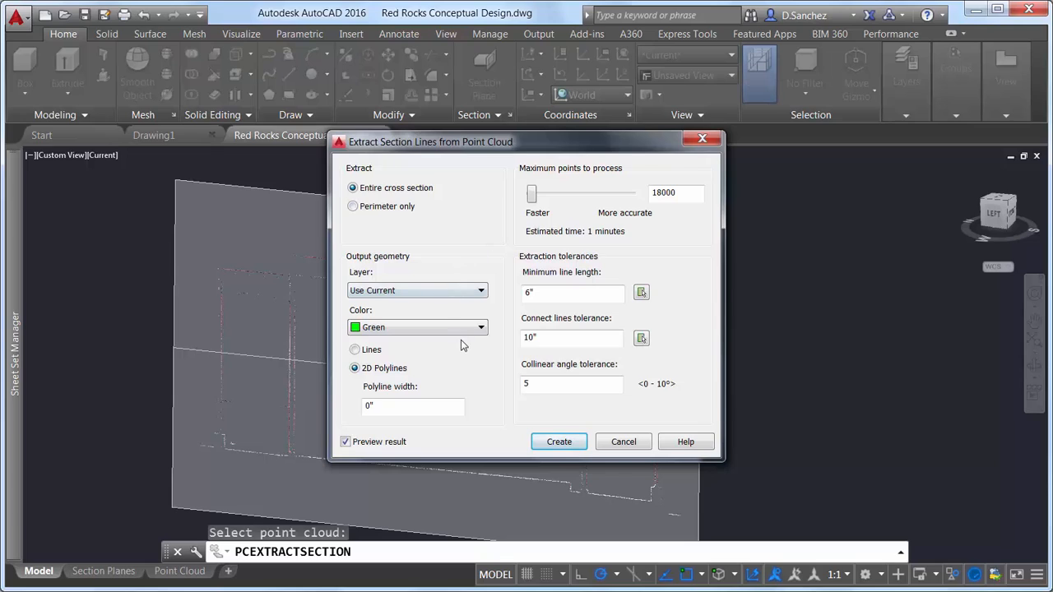
mouse_move(367, 446)
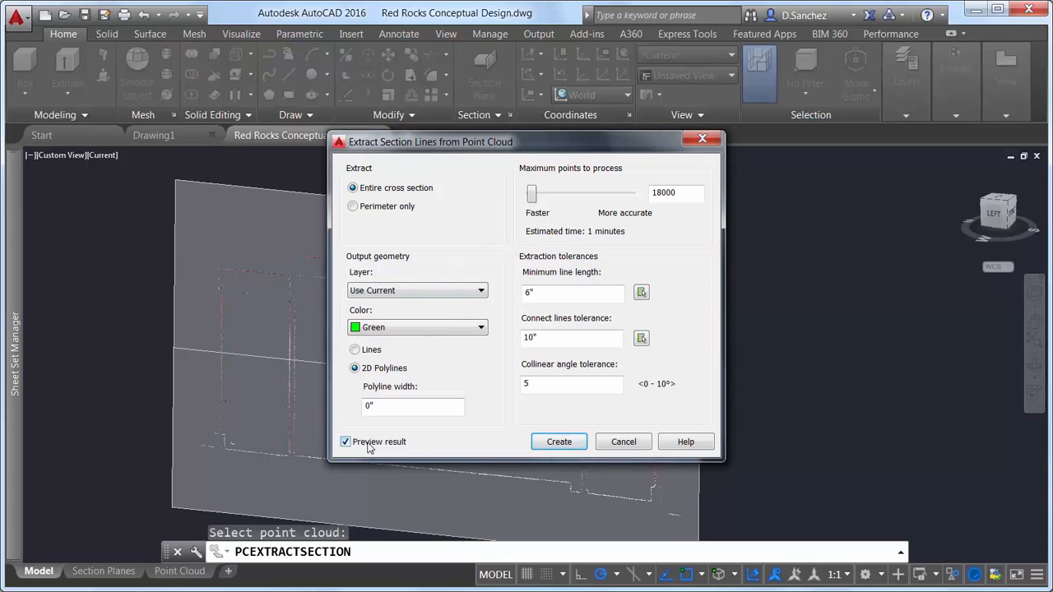
mouse_move(404, 448)
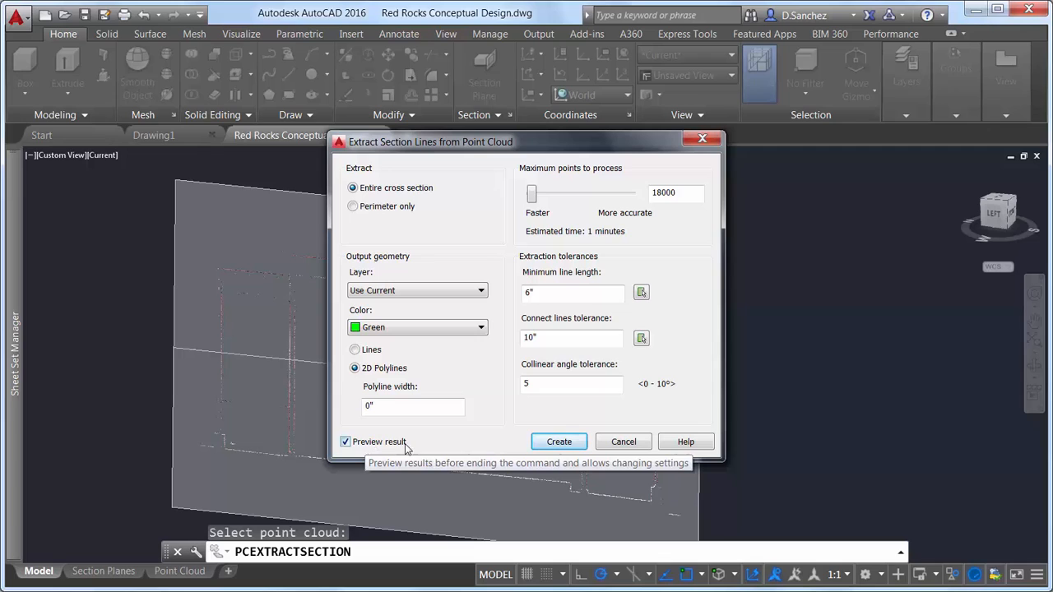
Create the section lines, then reopen Settings and set the tolerances to 2"
click(559, 441)
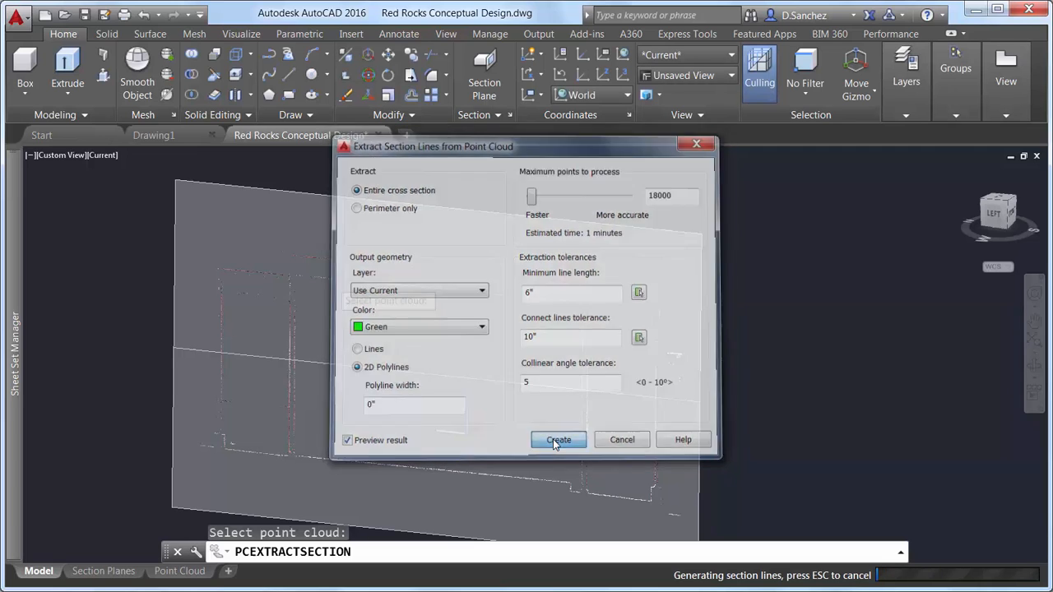
click(558, 440)
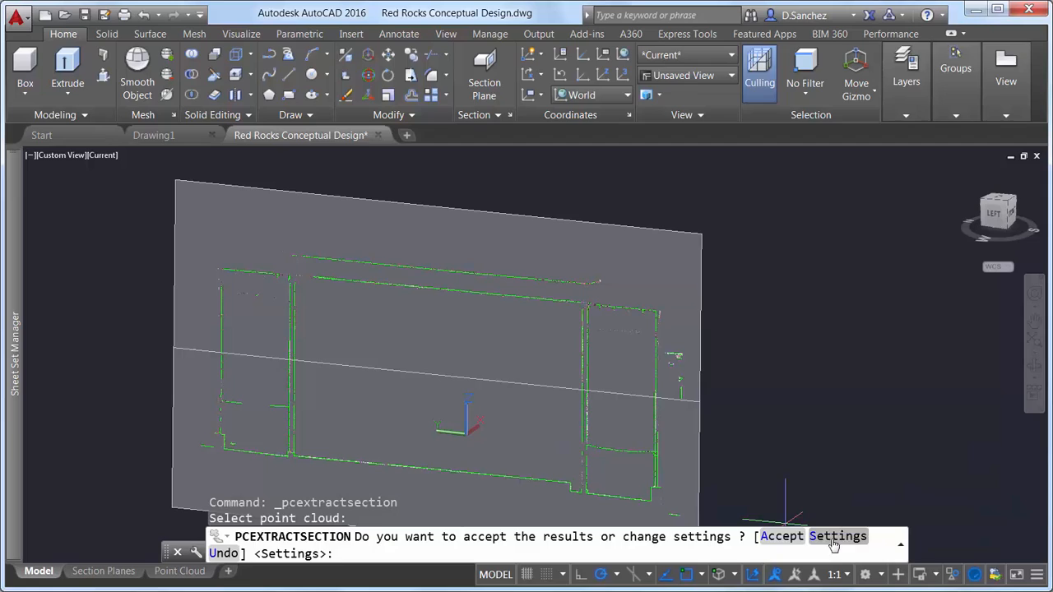
click(843, 537)
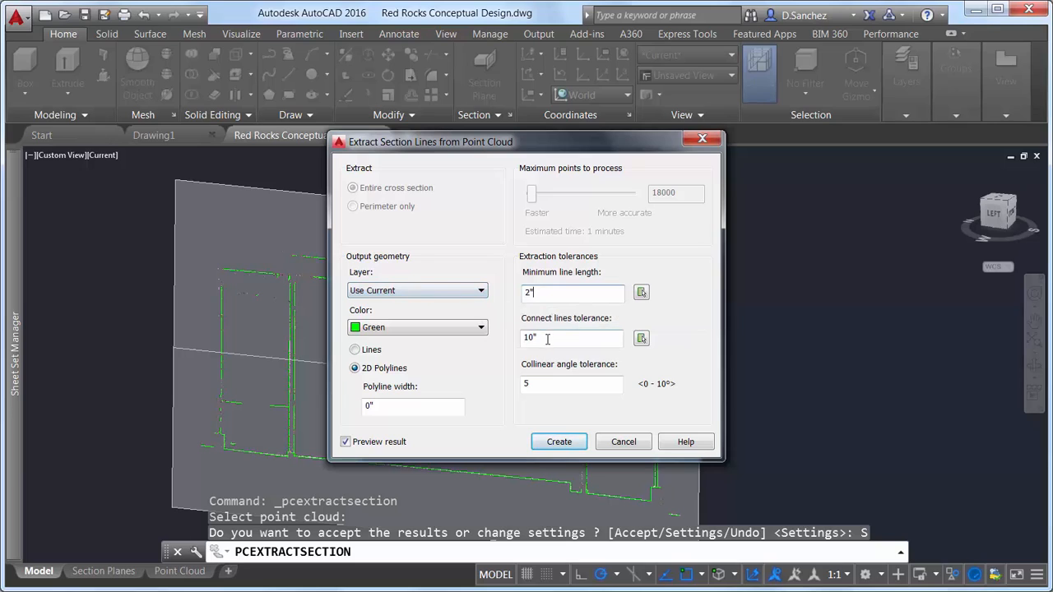
text(2')
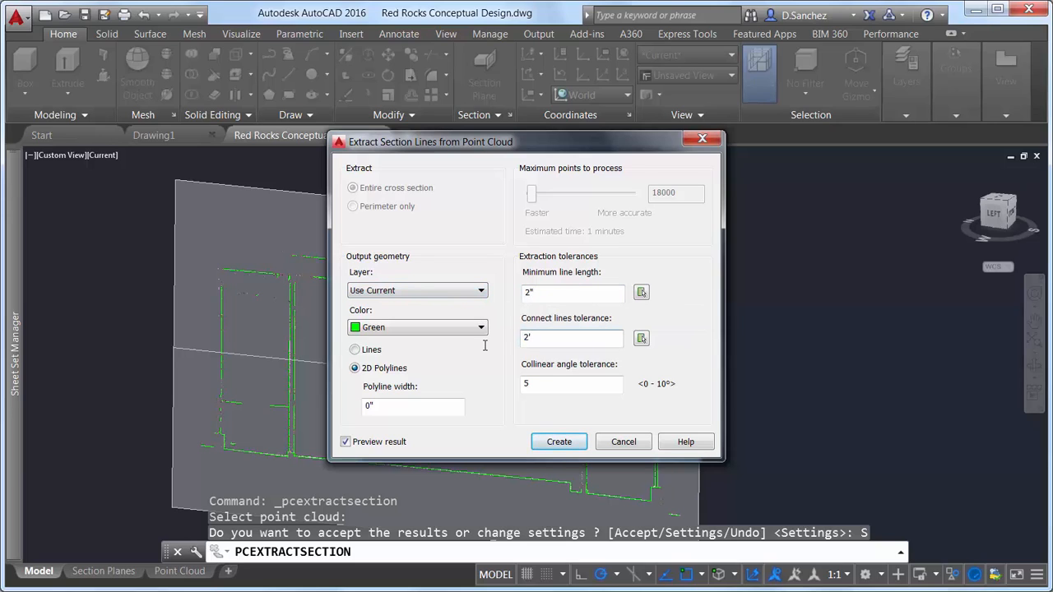
Regenerate the green section polylines with the 2" tolerances and accept them
click(560, 441)
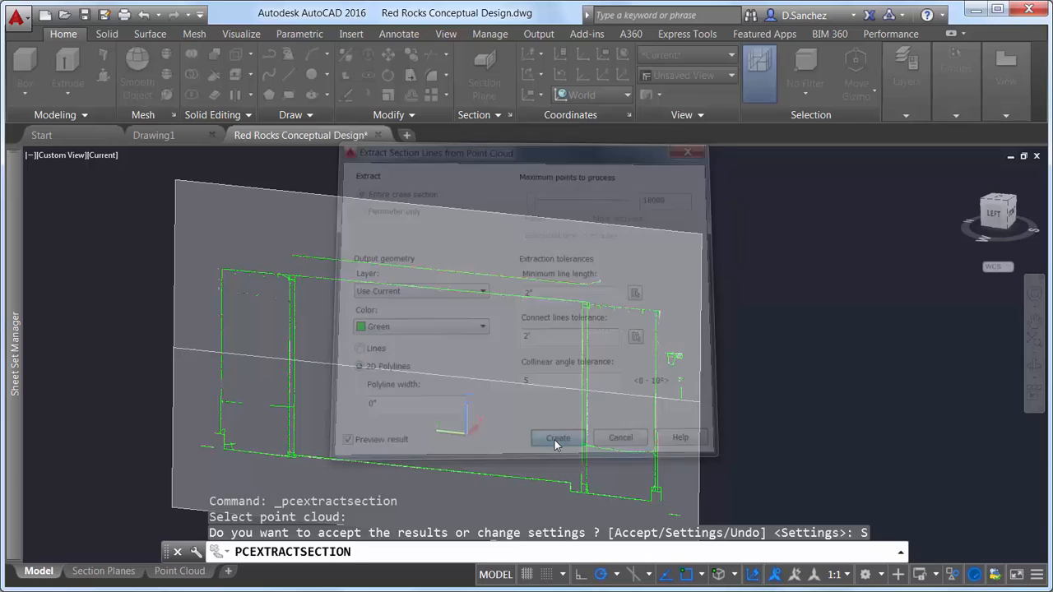
click(556, 438)
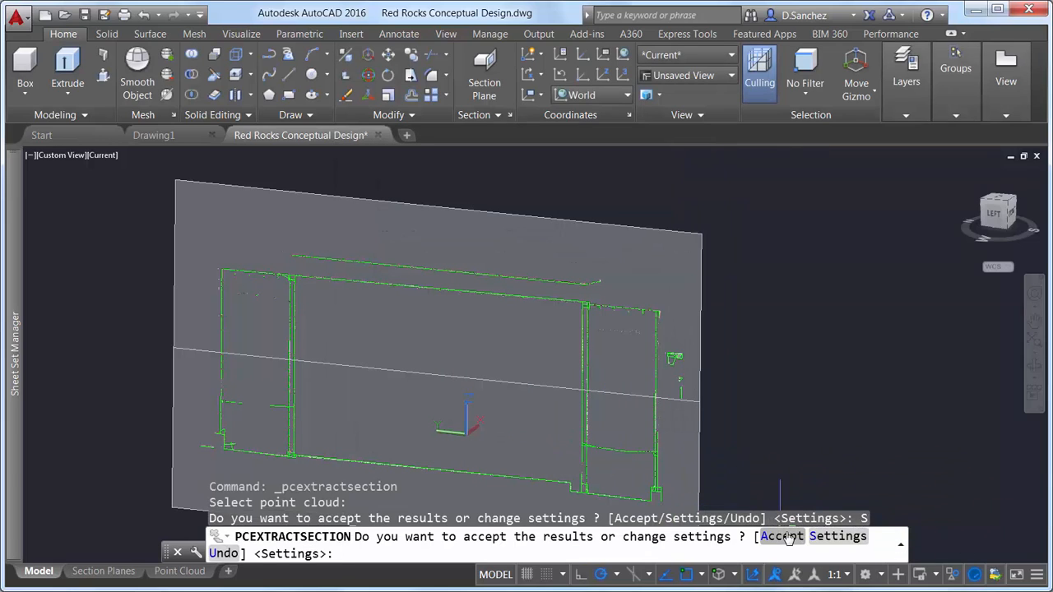
click(785, 536)
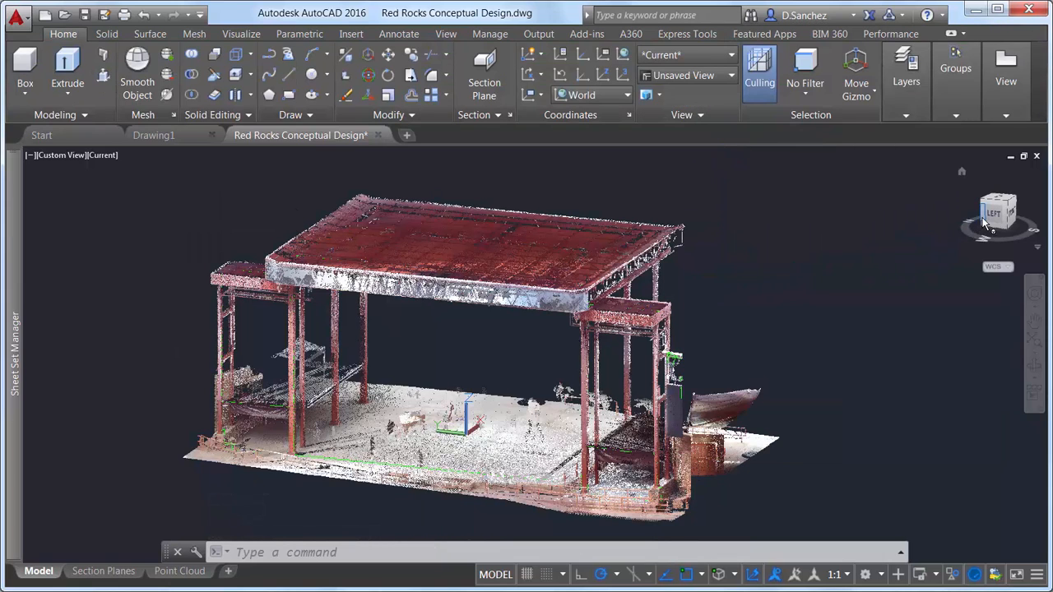
Navigate from the stage scan to a close view of the Red Rocks building and tower
click(1001, 212)
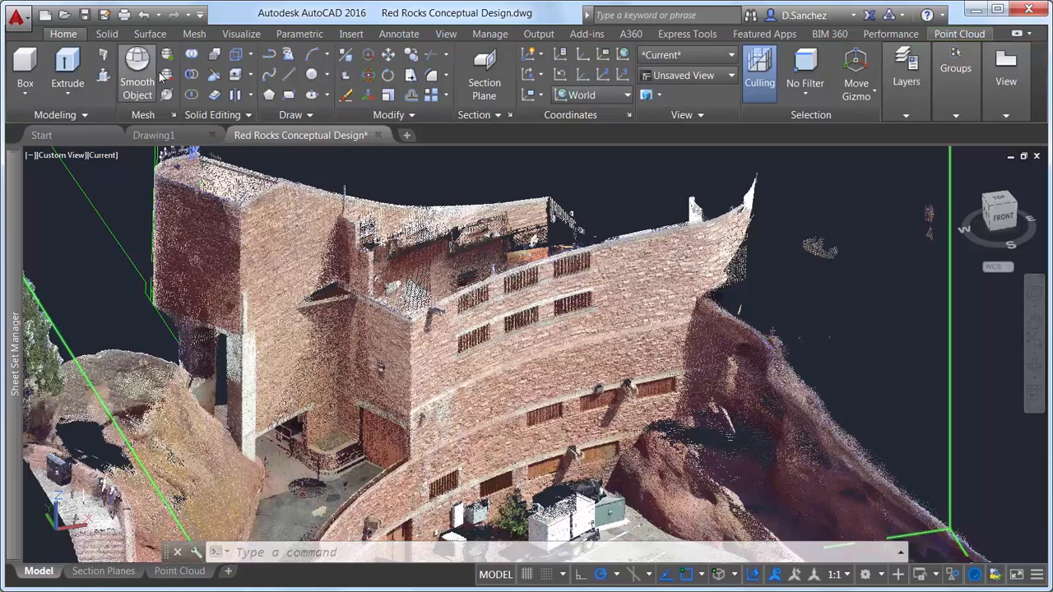
Select the building point cloud to show its Point Cloud ribbon with Cropping and Extract panels
click(289, 95)
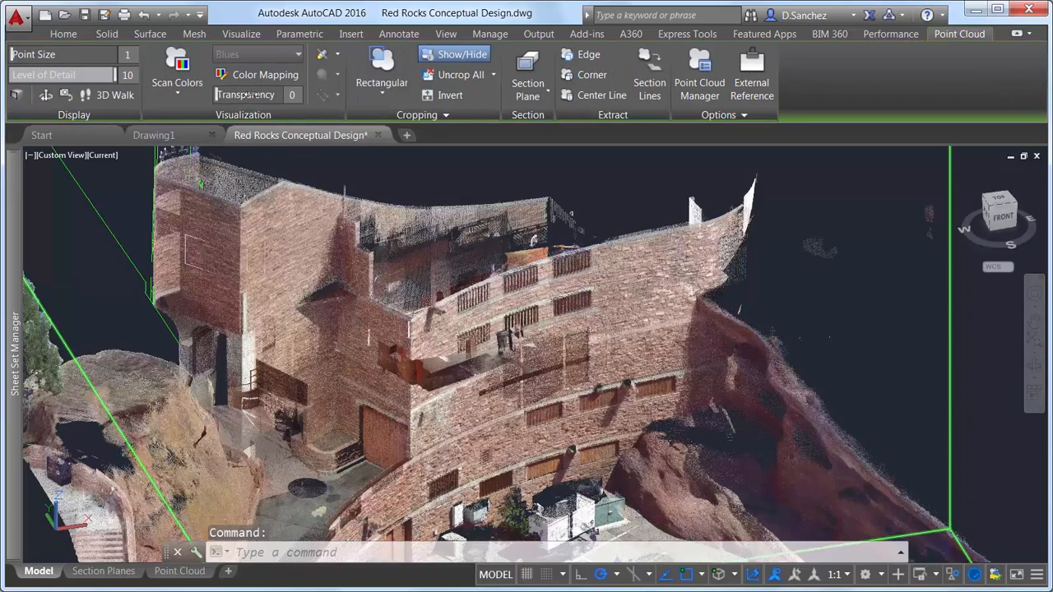
text(87)
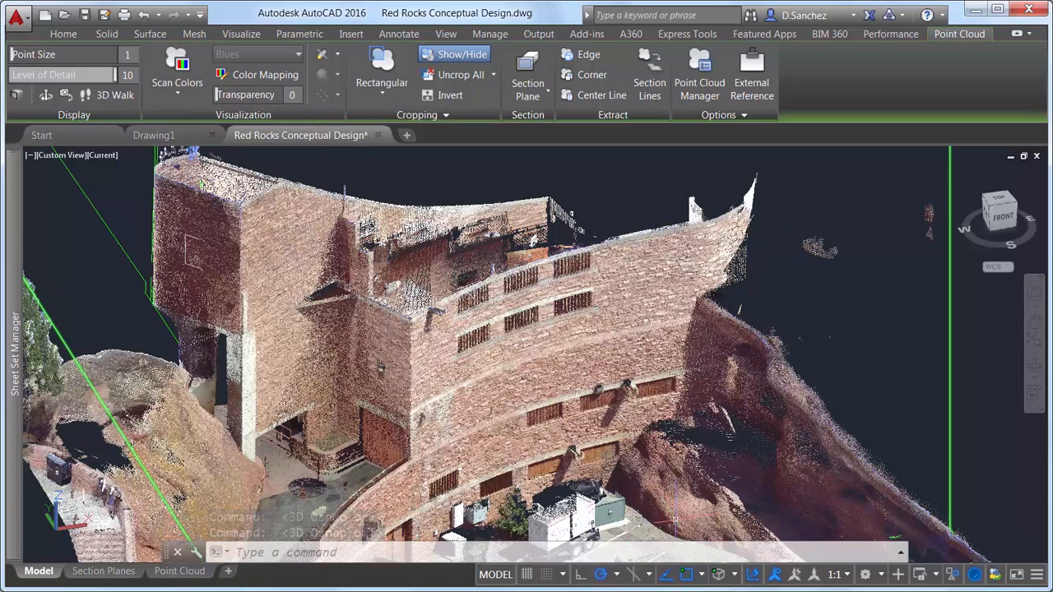
Turn on 3D Object Snap and list its point-cloud snap modes
click(724, 576)
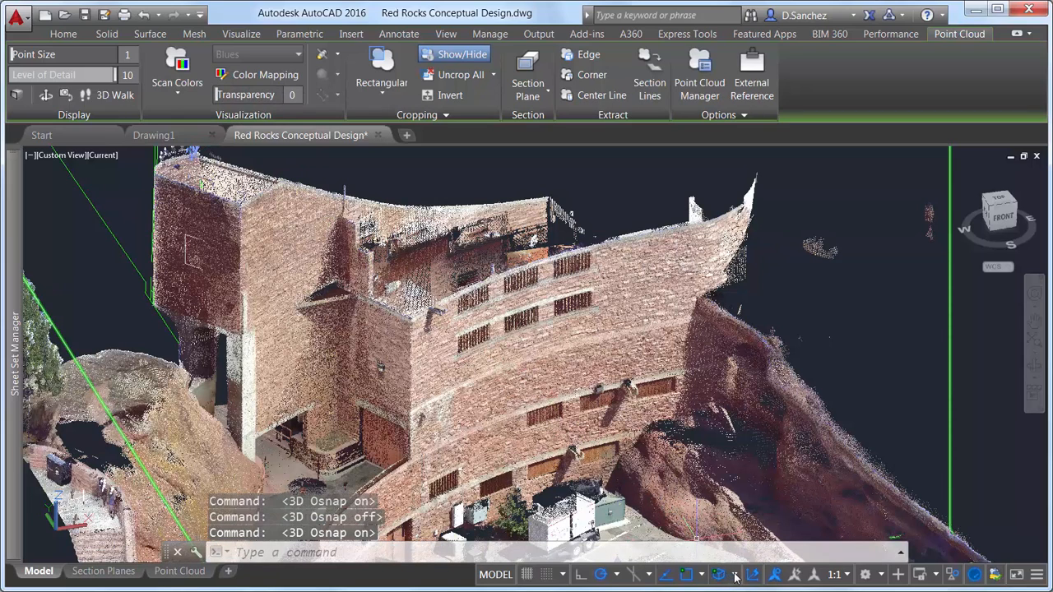
click(734, 574)
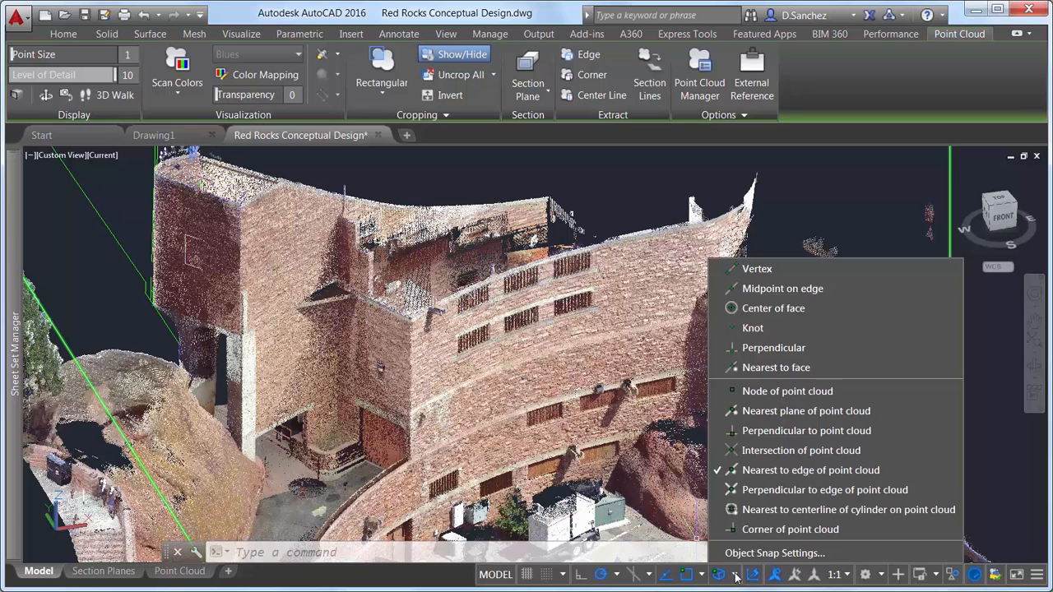
mouse_move(750, 403)
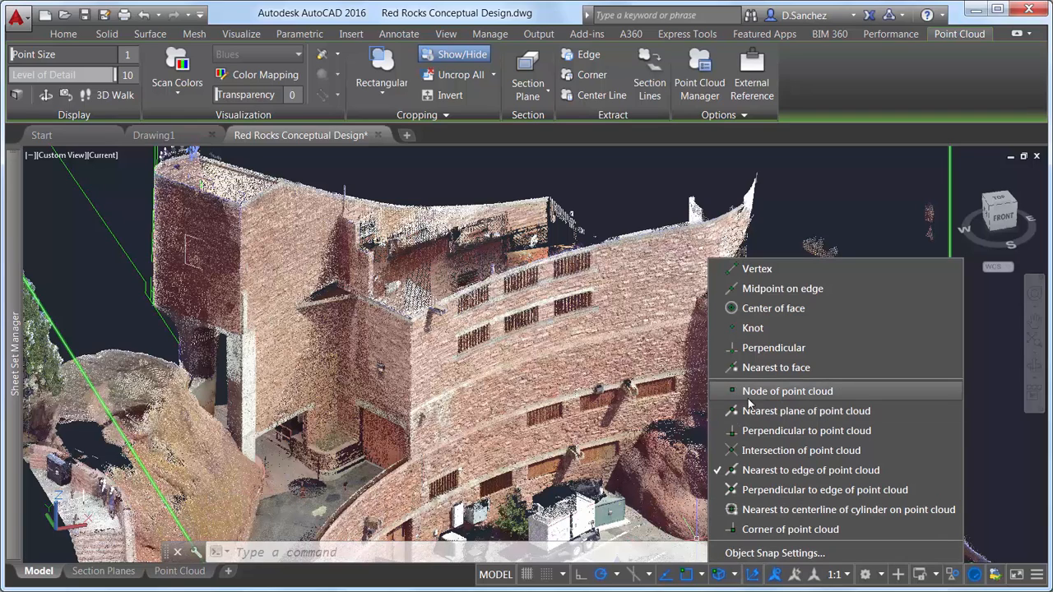
mouse_move(796, 530)
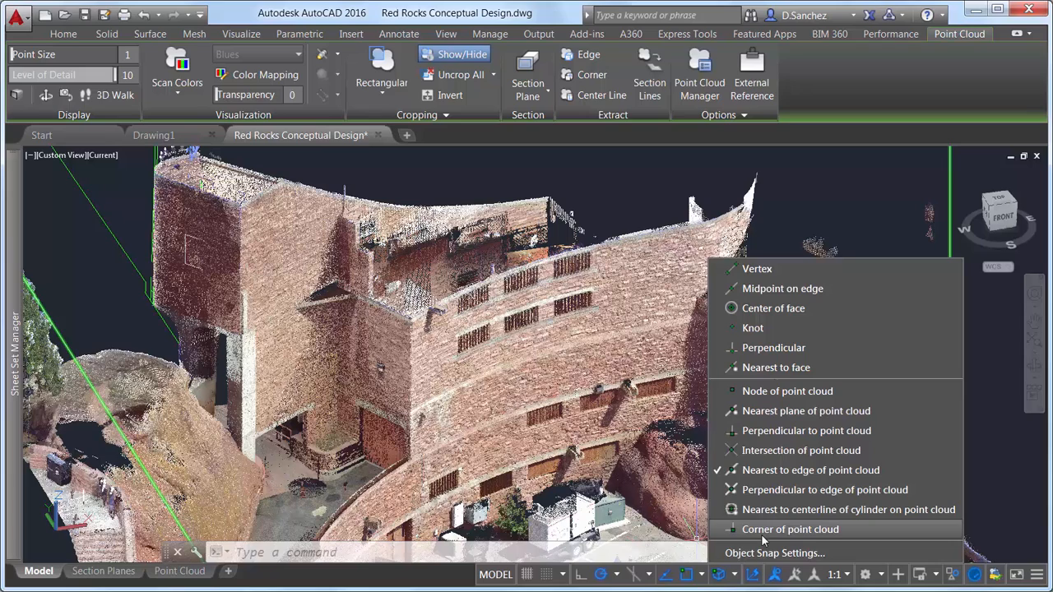
mouse_move(810, 471)
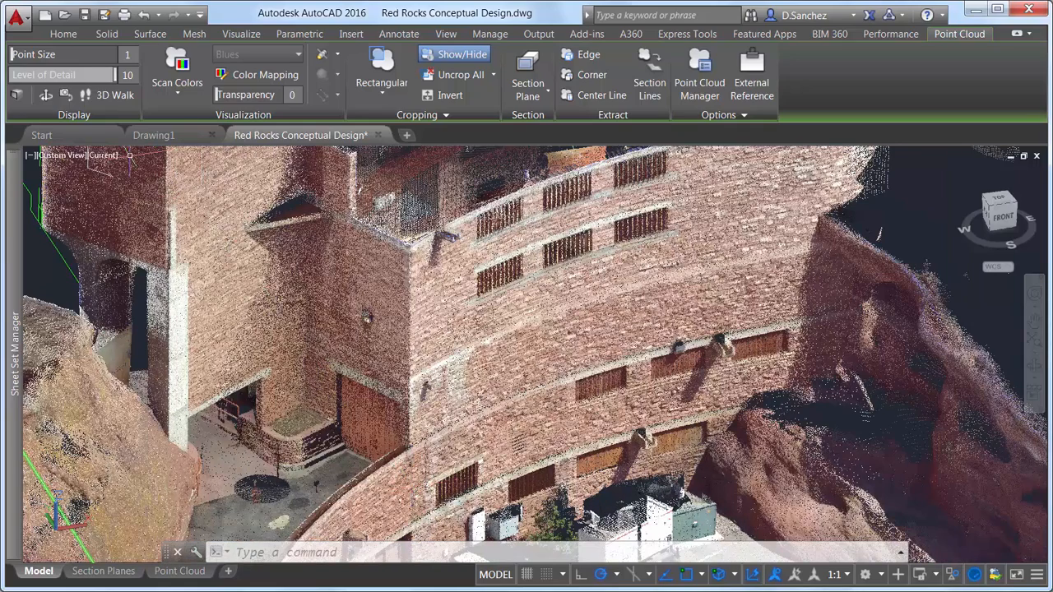
Draw LINE segments snapped to point-cloud points, then enable Nearest to centerline of cylinder snapping
click(62, 33)
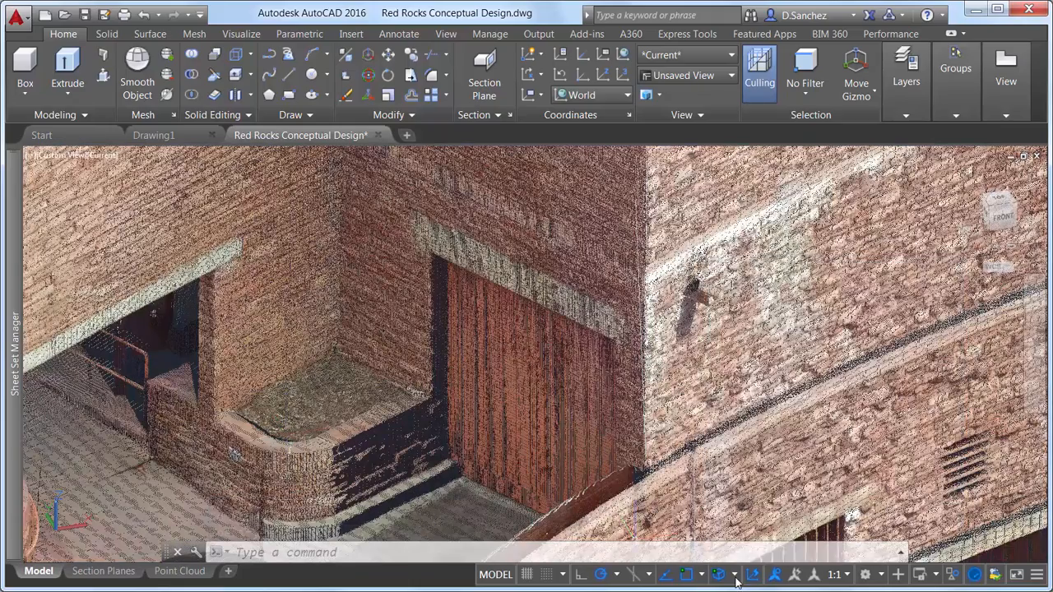
click(290, 76)
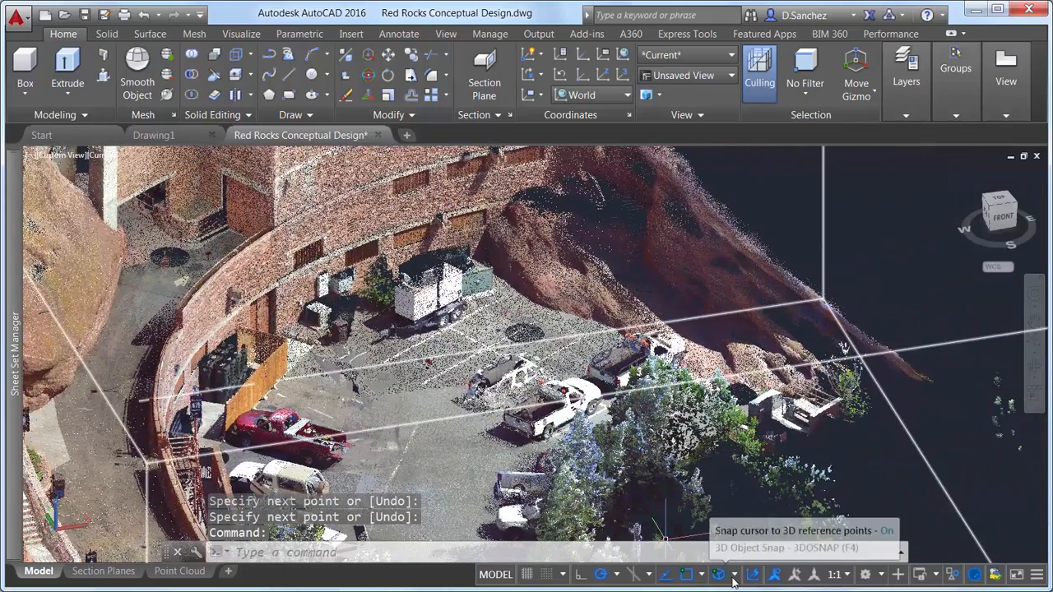
click(717, 576)
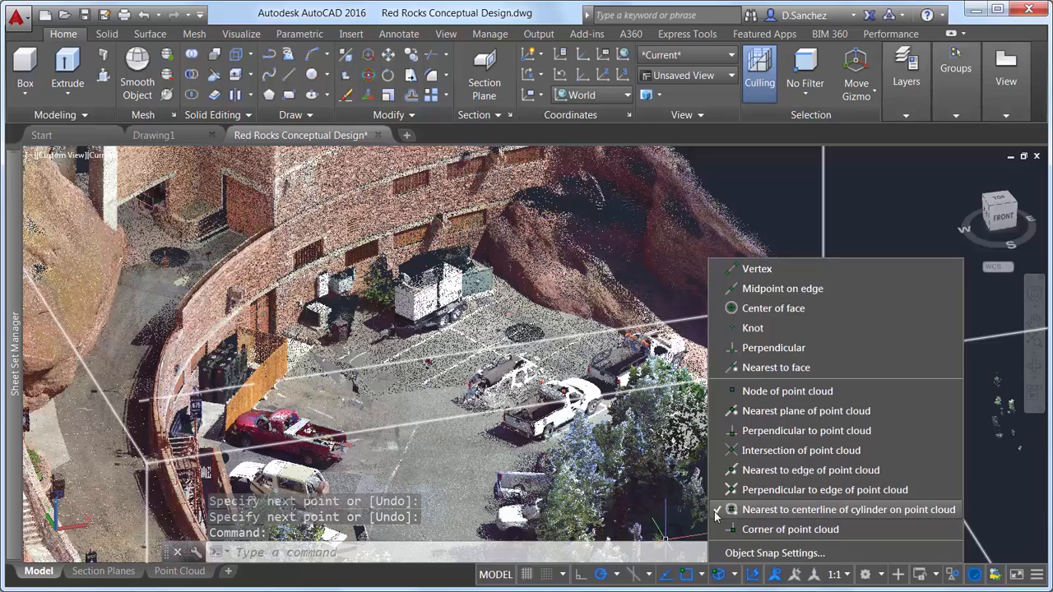
click(849, 510)
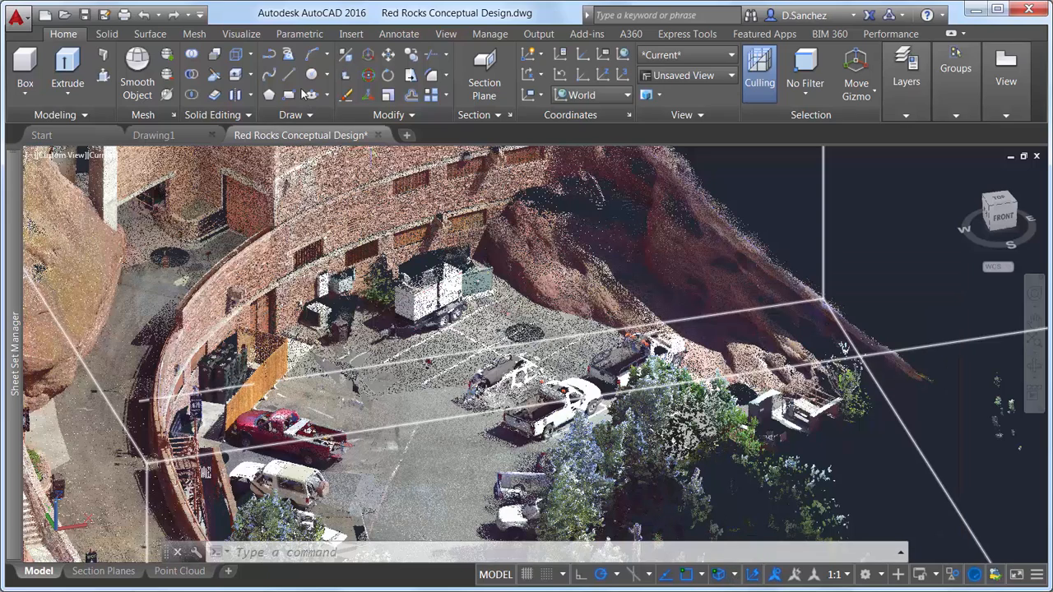